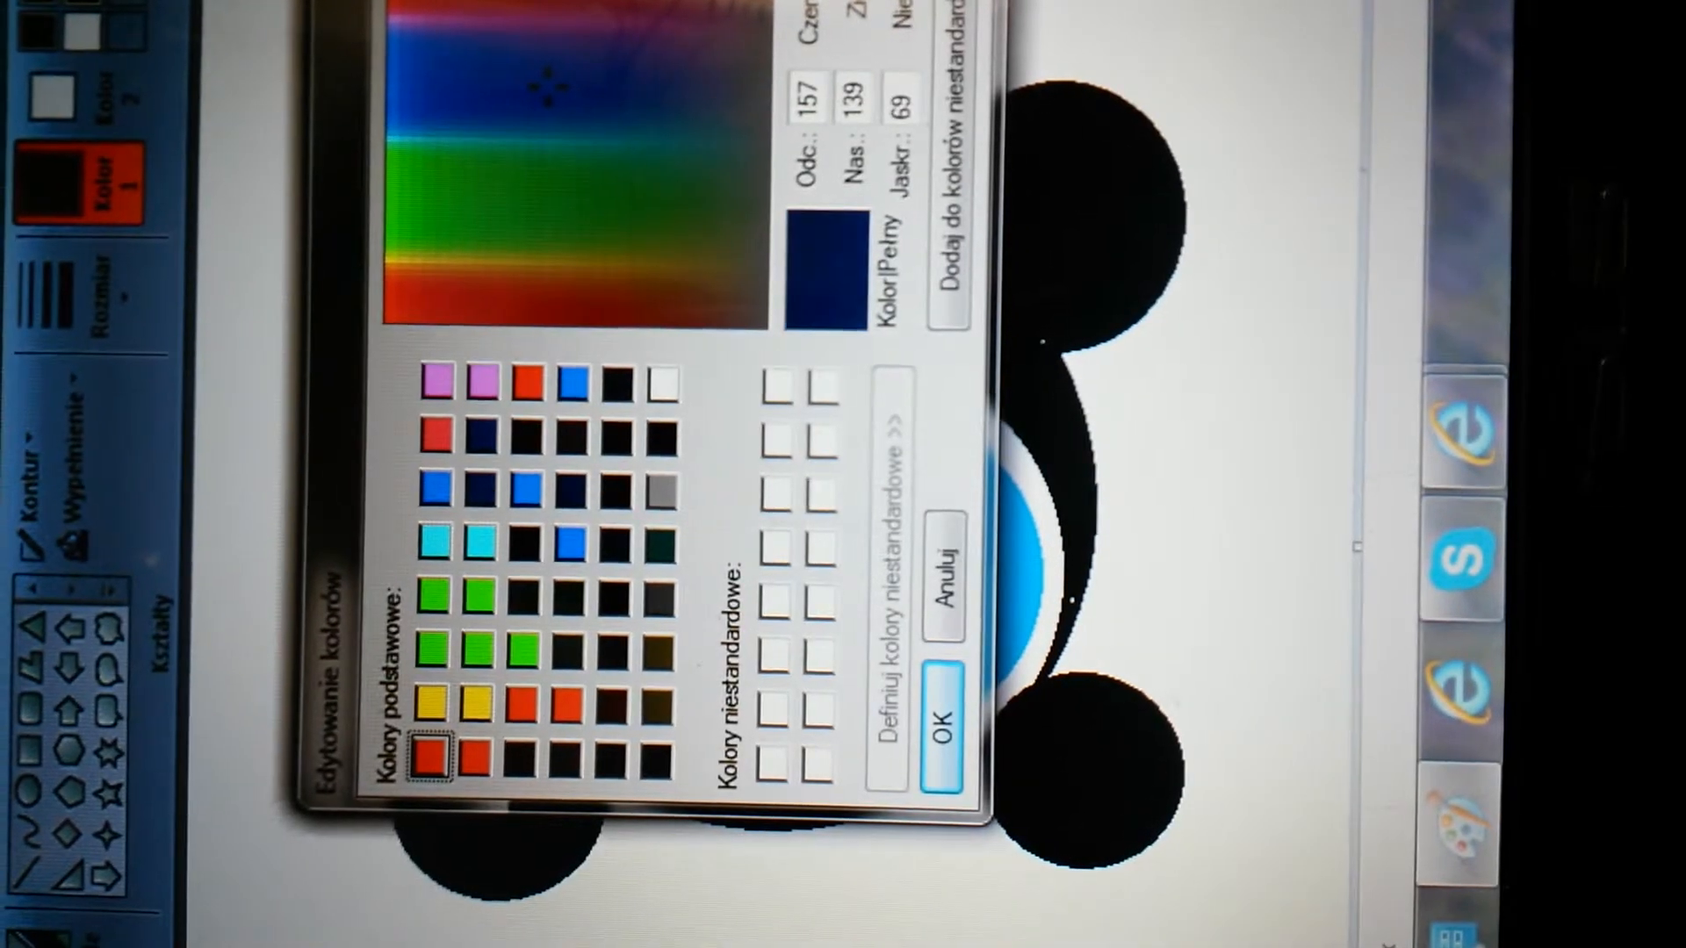
Confirm dark navy blue (Hue 157, Sat 139, Lum 69) as Color 1
click(939, 712)
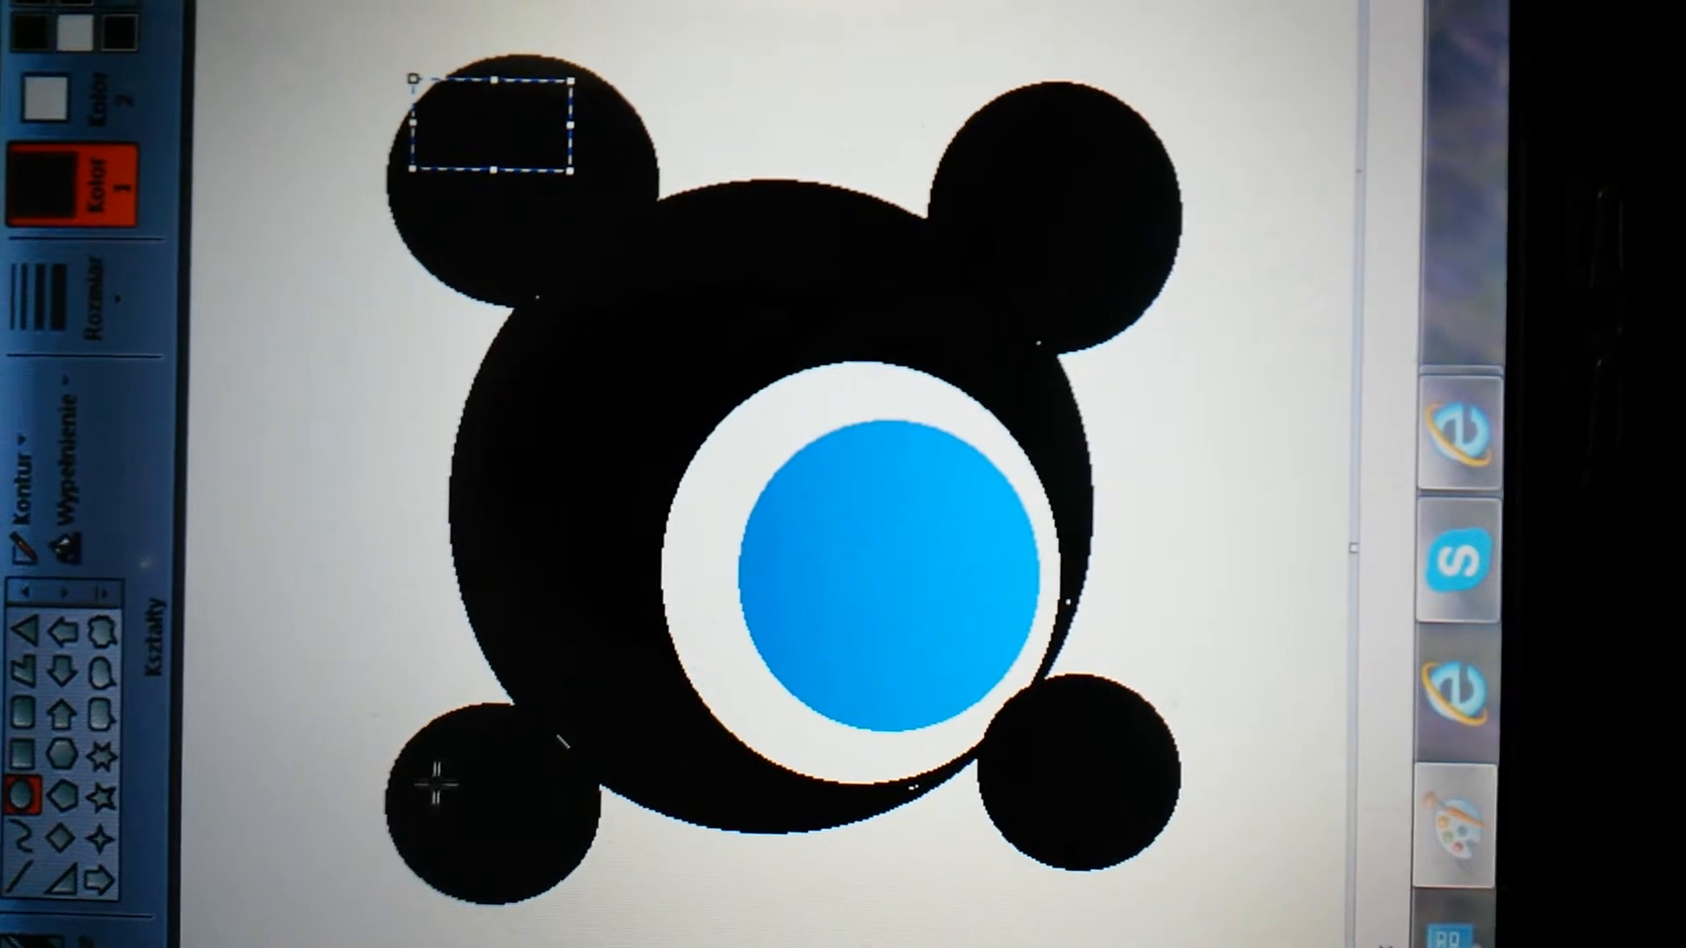
Draw dark blue ellipses inside the right-hand small circles and close Edit Colors
drag(494, 119, 463, 742)
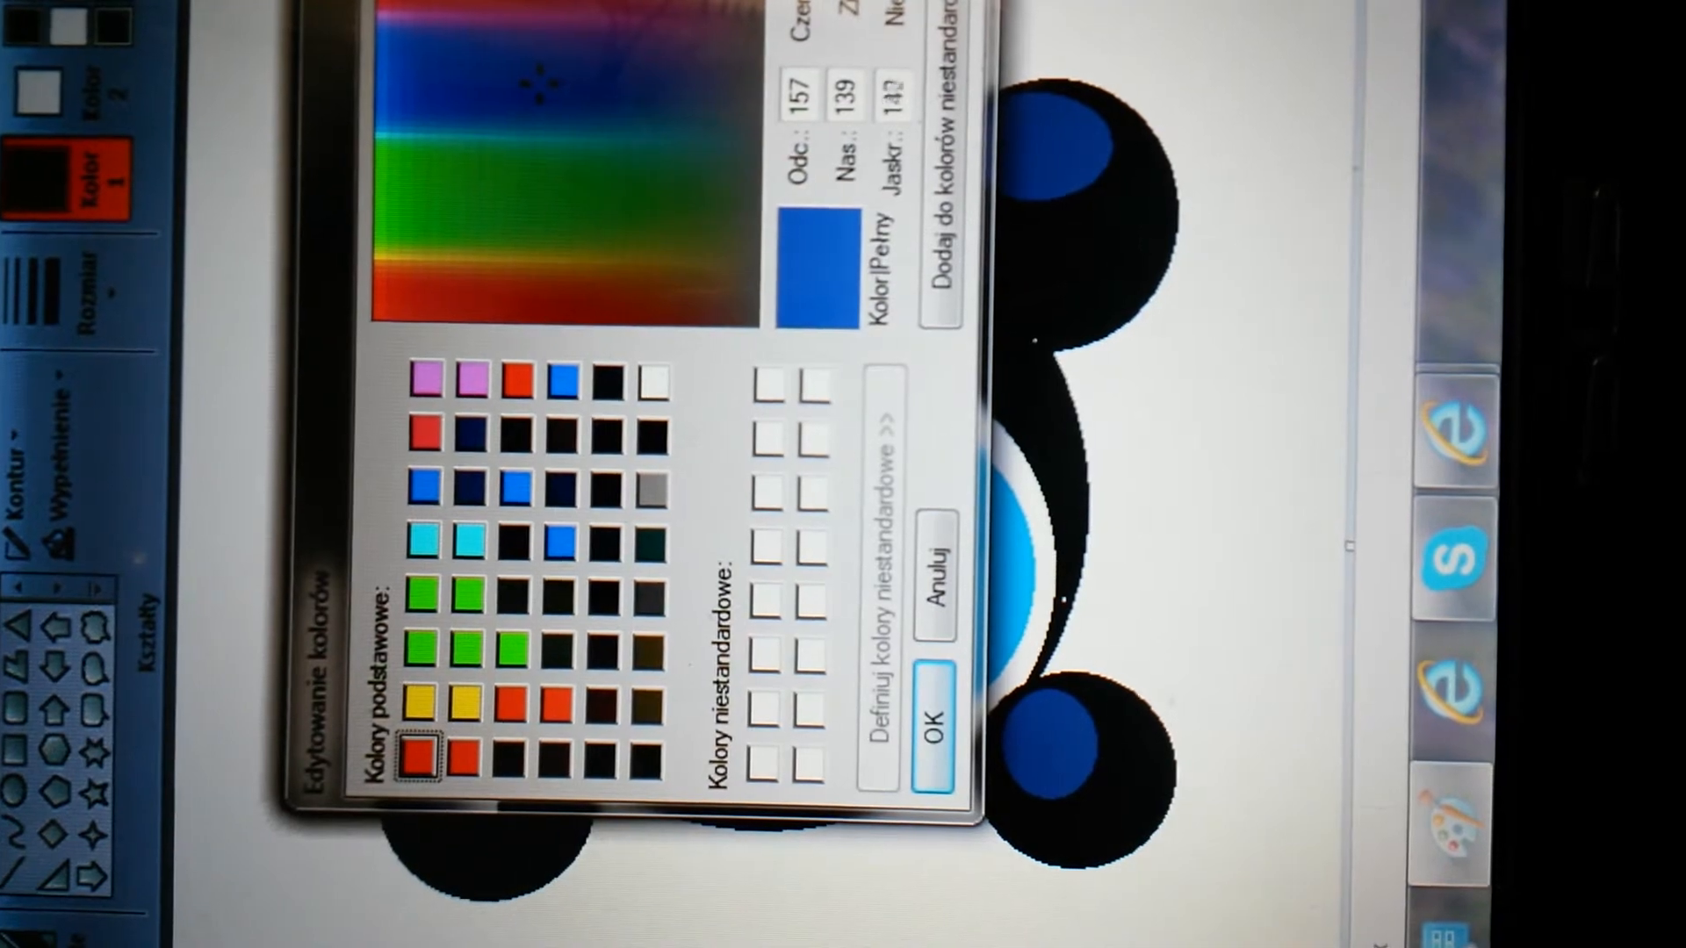
click(943, 717)
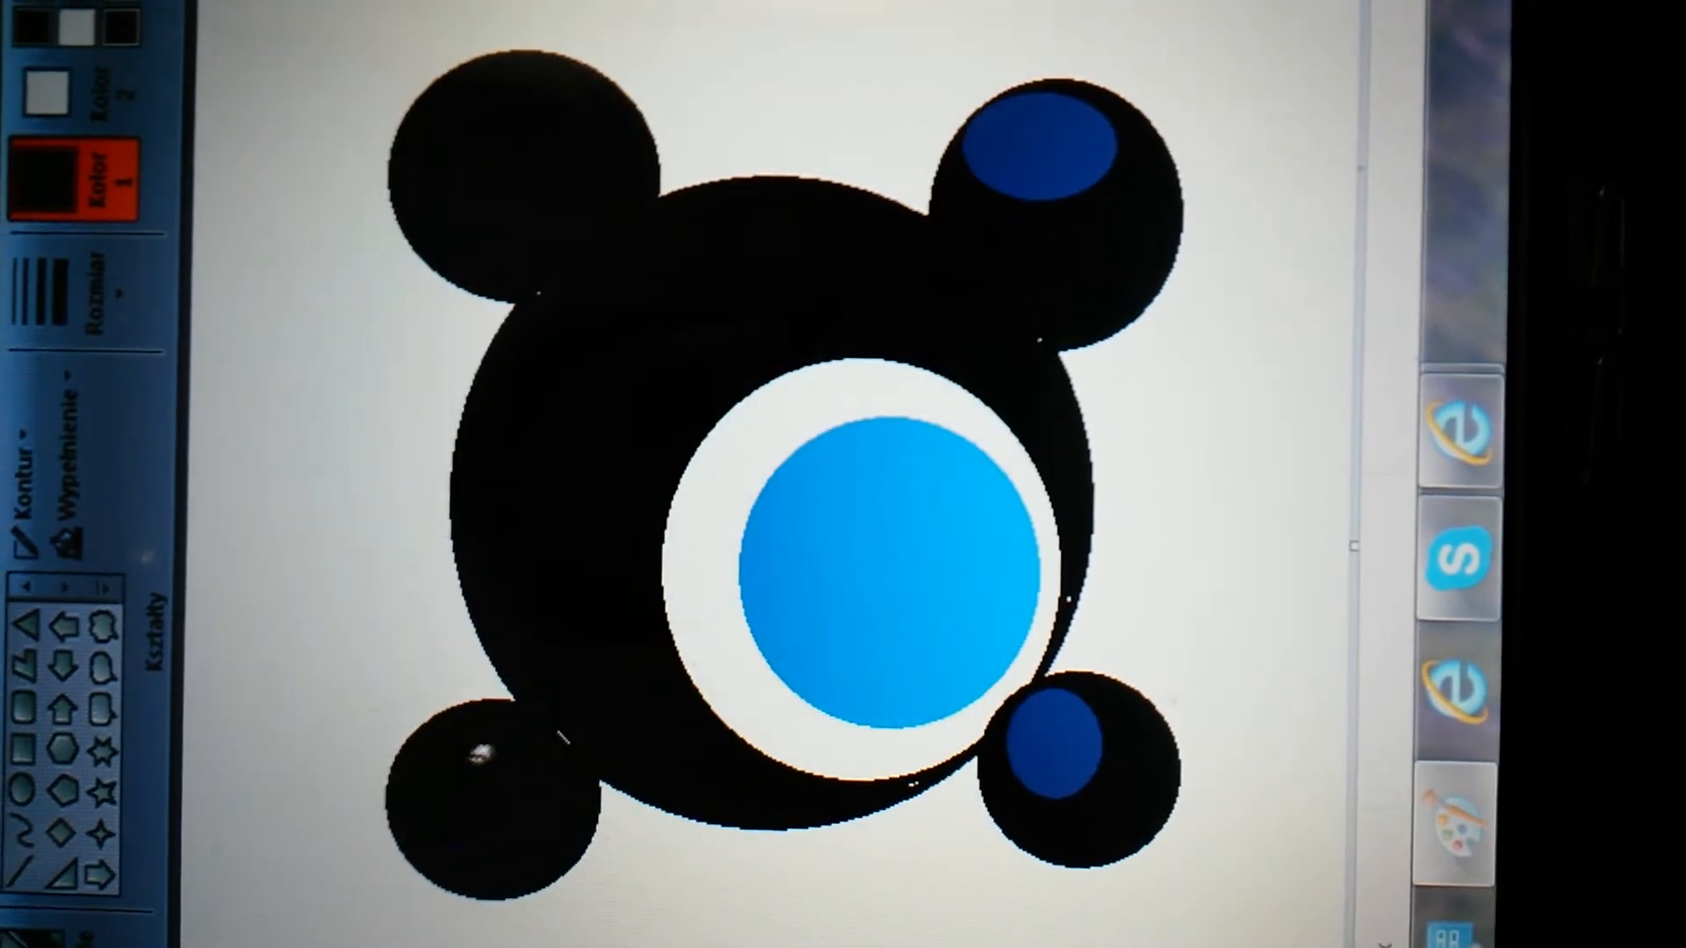